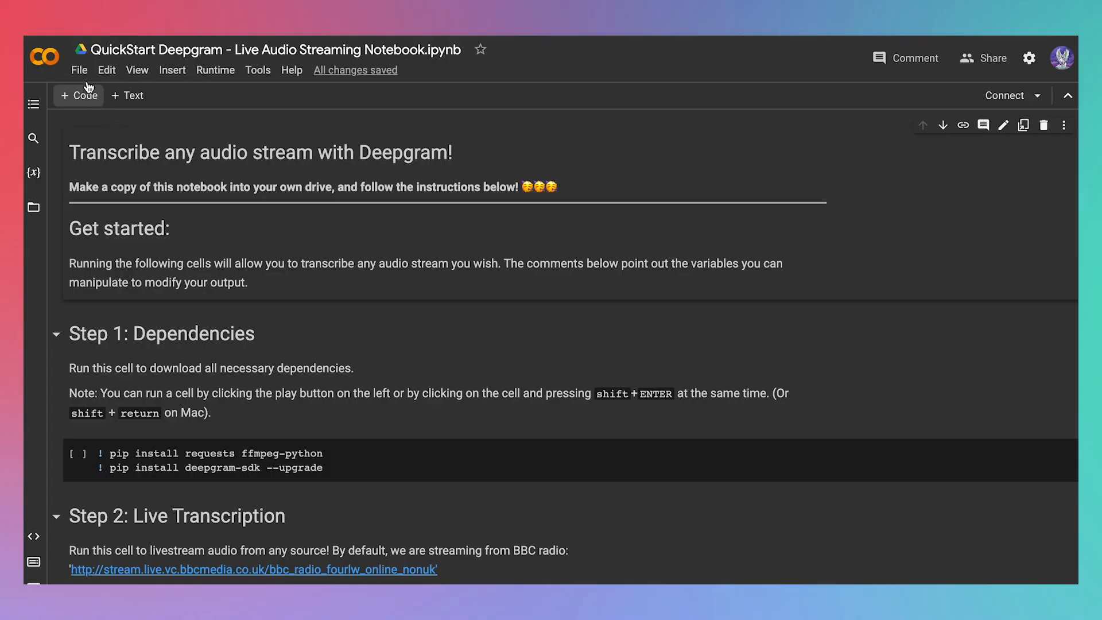
Save a personal copy of the Deepgram Live Audio Streaming notebook in Drive.
{"action": "left_click", "coordinate": [78, 70]}
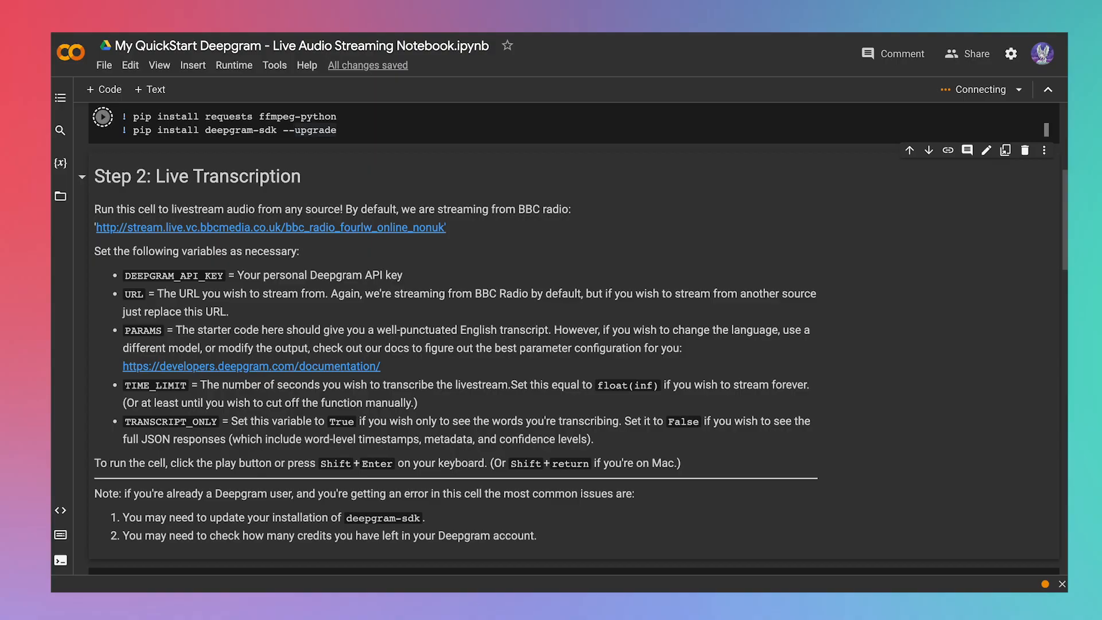
{"action": "left_click", "coordinate": [103, 117]}
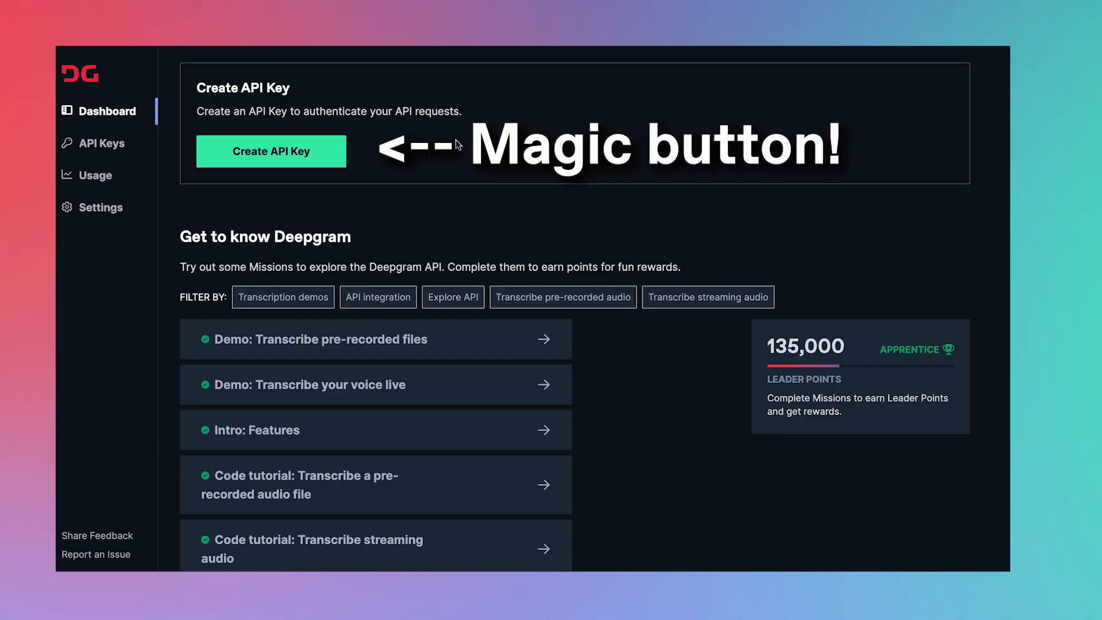
Start a new API key named 'My new API ke' with Member permission, never expiring.
{"action": "left_click", "coordinate": [271, 152]}
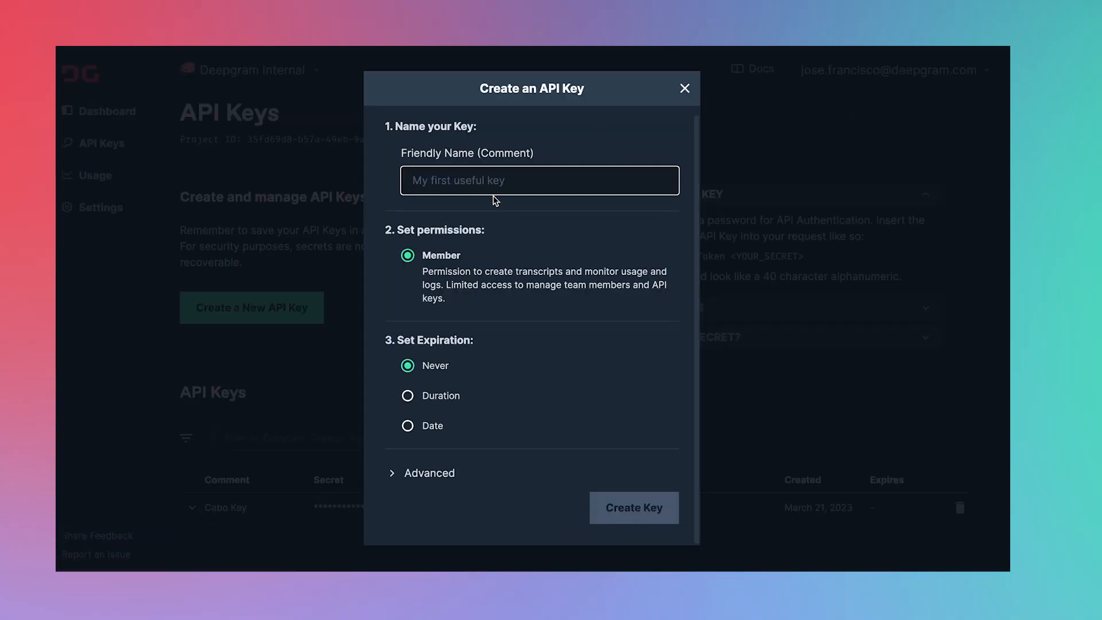
{"action": "type", "text": "My new API ke"}
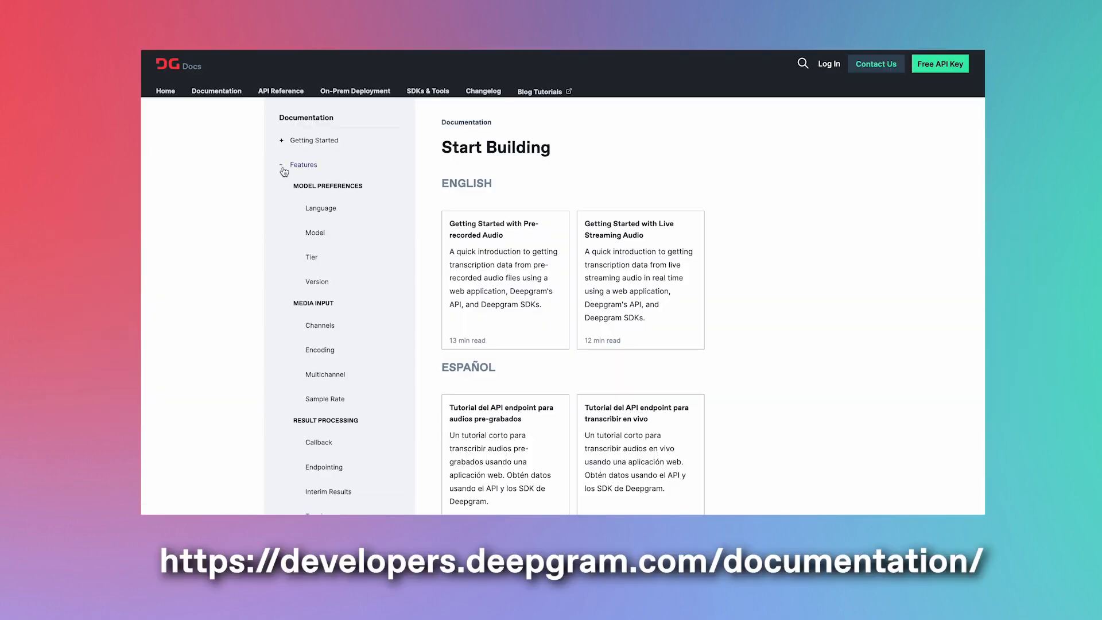
Navigate the docs sidebar to the Punctuation page under Formatting.
{"action": "scroll", "scroll_direction": "down", "scroll_amount": 3}
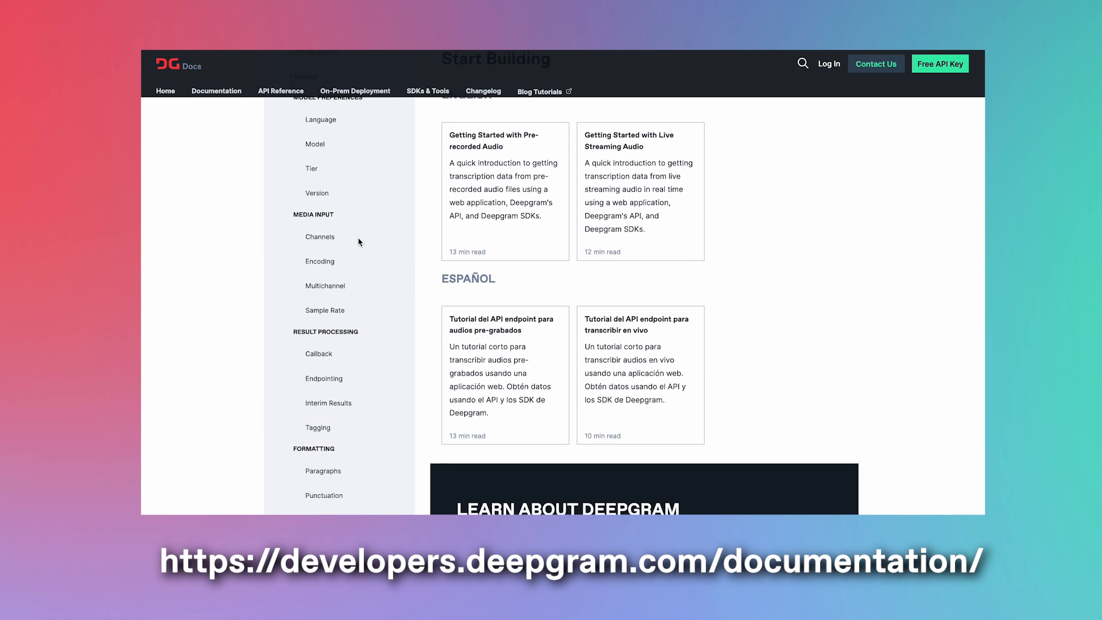
{"action": "scroll", "scroll_direction": "down", "scroll_amount": 3}
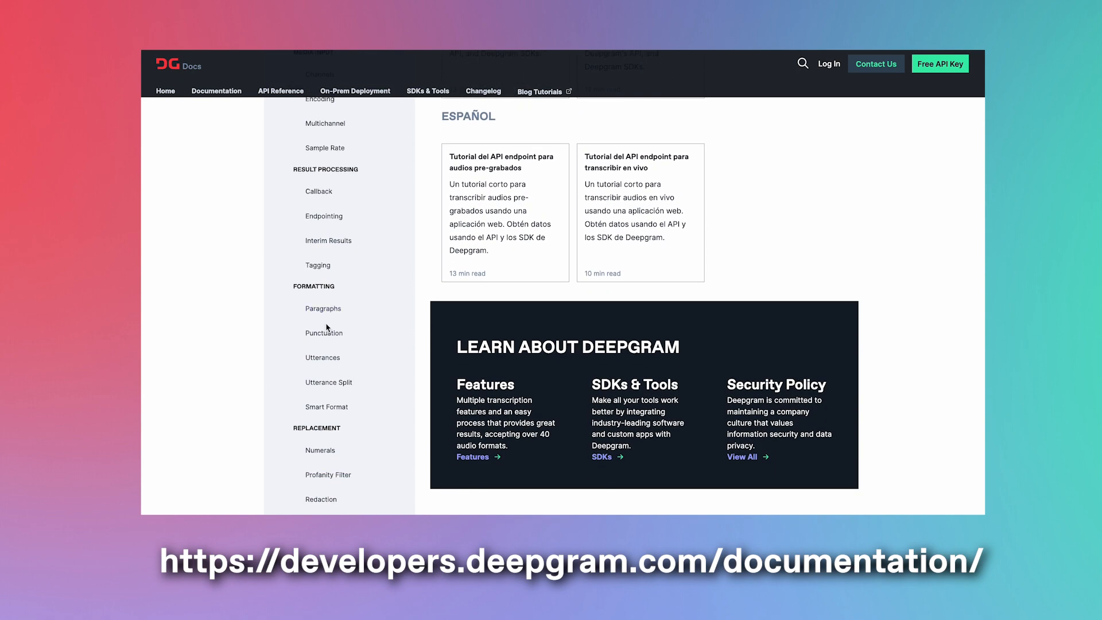
{"action": "left_click", "coordinate": [324, 332]}
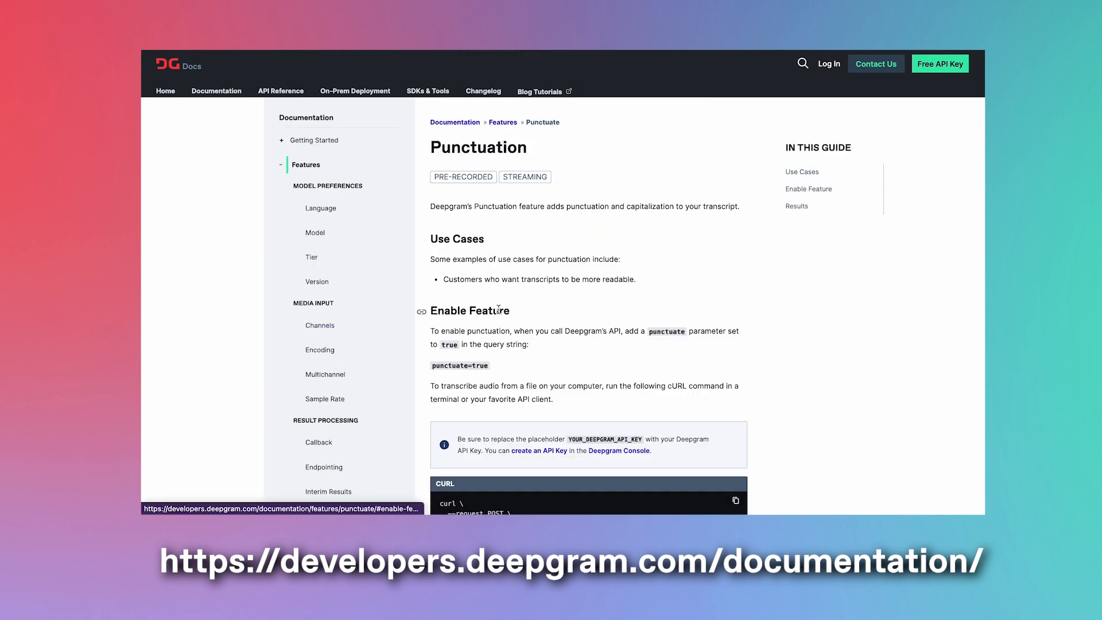
{"action": "mouse_move", "coordinate": [929, 315]}
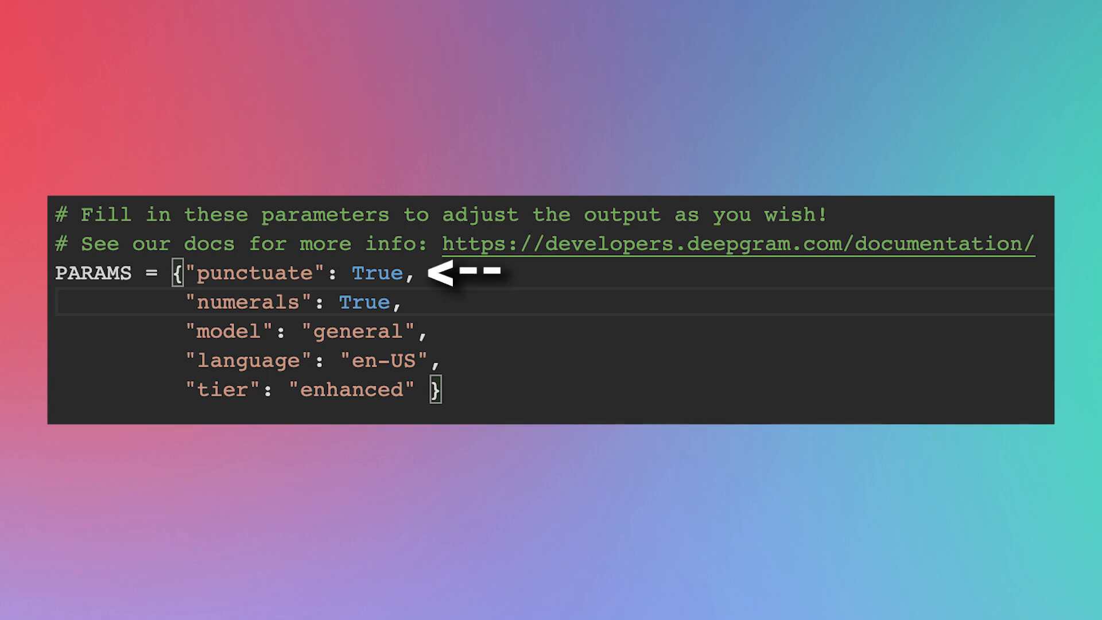
{"action": "mouse_move", "coordinate": [438, 302]}
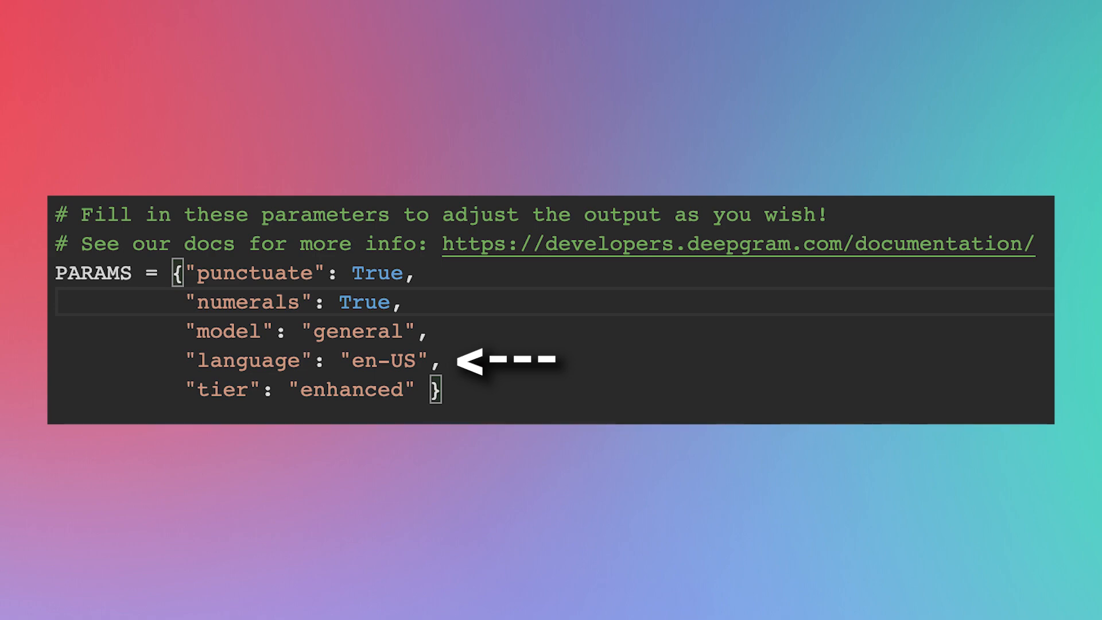
{"action": "mouse_move", "coordinate": [482, 390]}
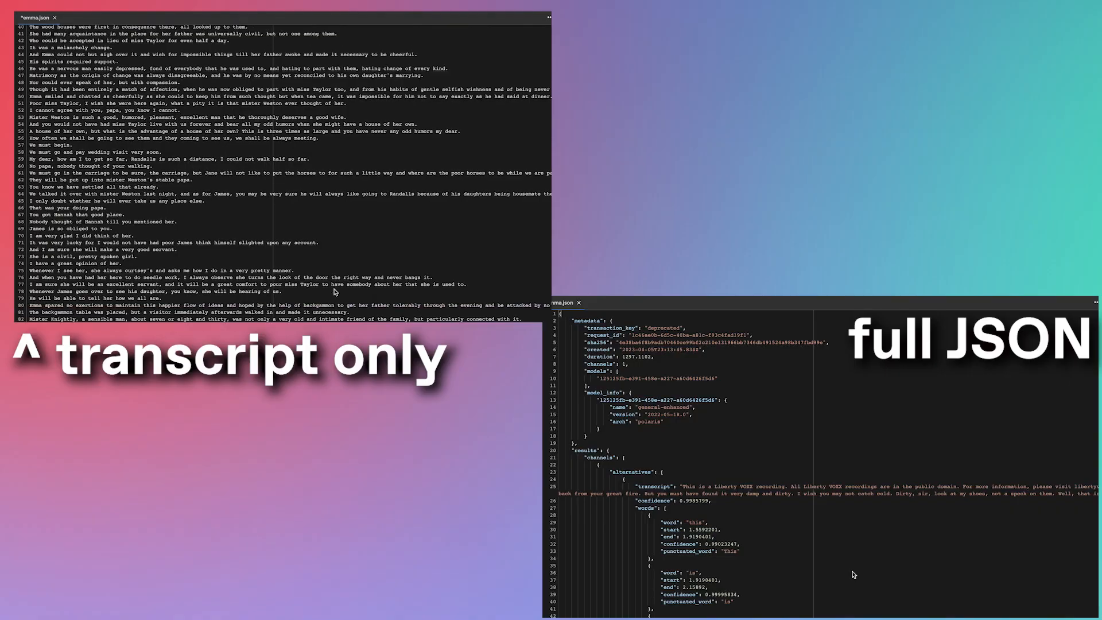
{"action": "scroll", "scroll_direction": "down", "scroll_amount": 3}
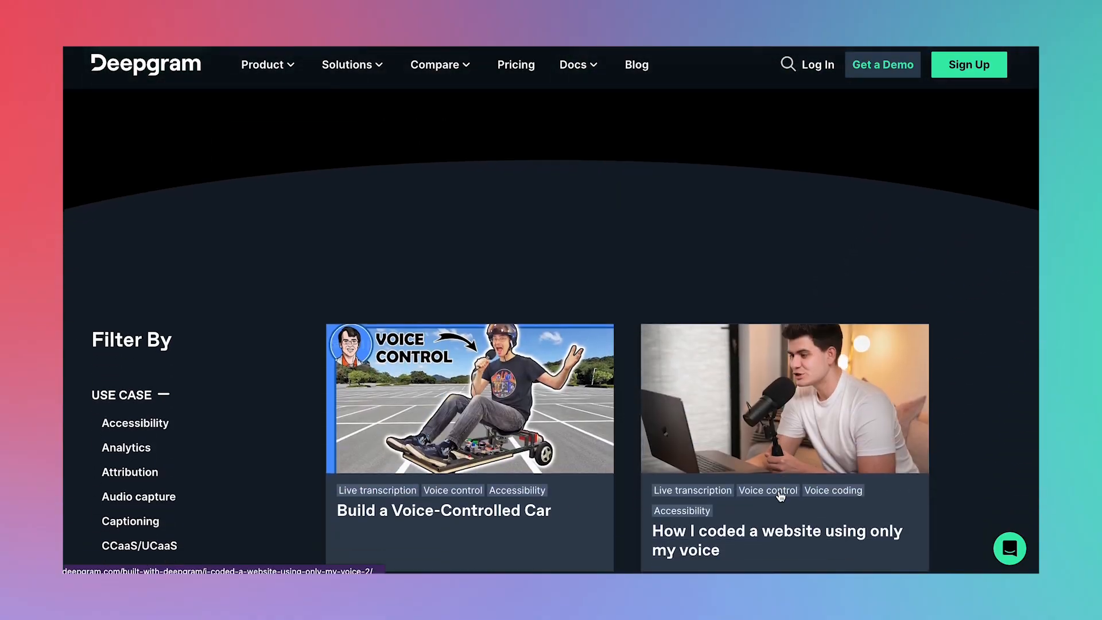
Browse a Built with Deepgram showcase project and advance through its gallery images.
{"action": "scroll", "scroll_direction": "down", "scroll_amount": 3}
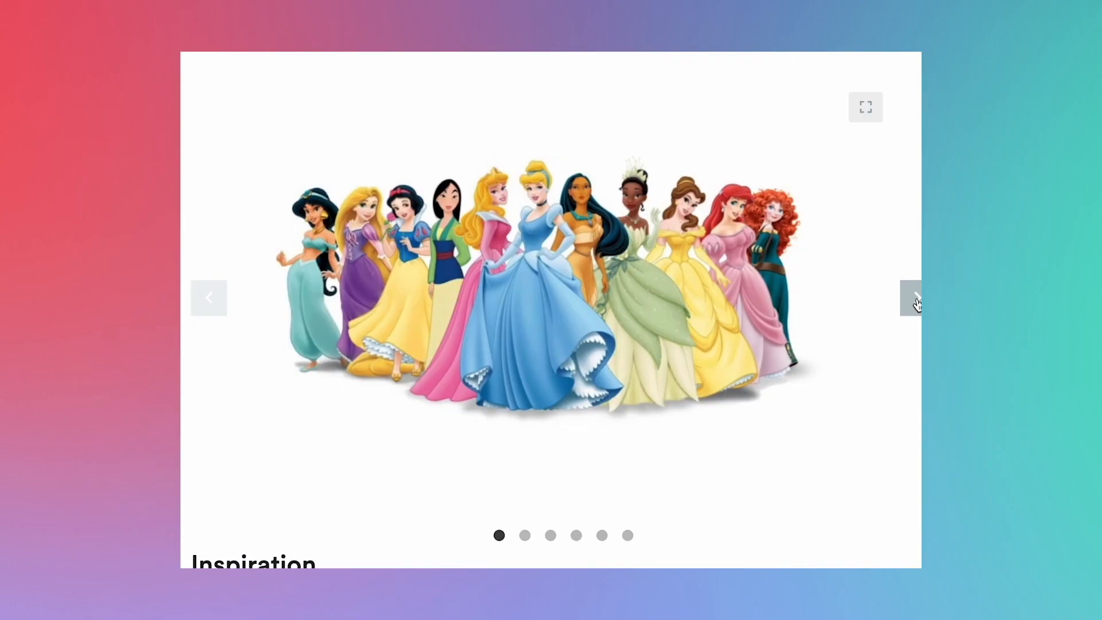
{"action": "left_click", "coordinate": [916, 298]}
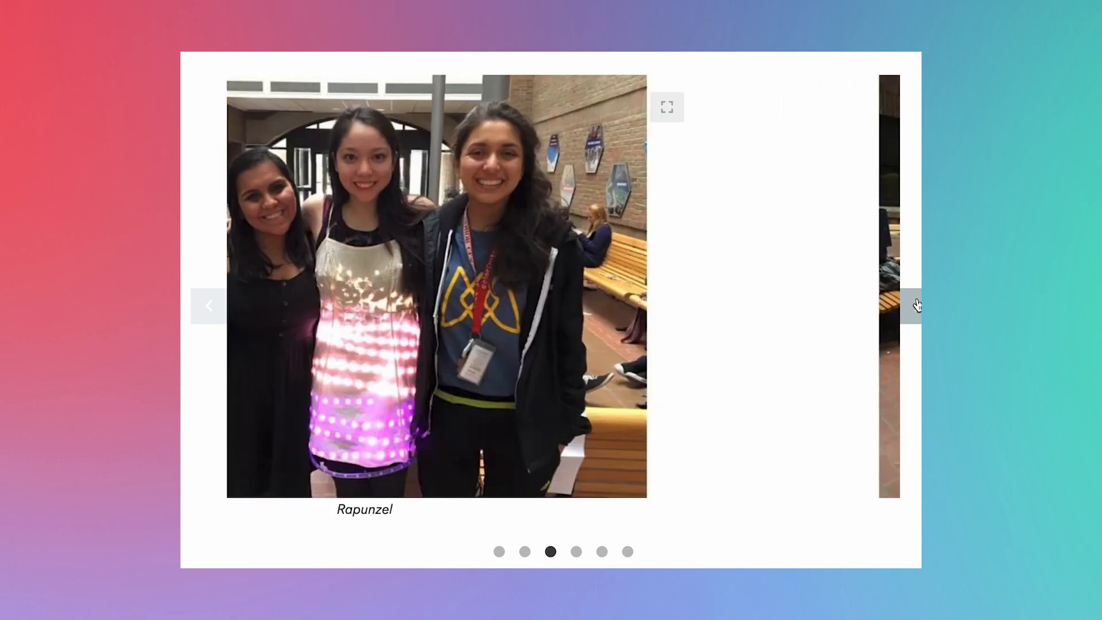
{"action": "left_click", "coordinate": [914, 304]}
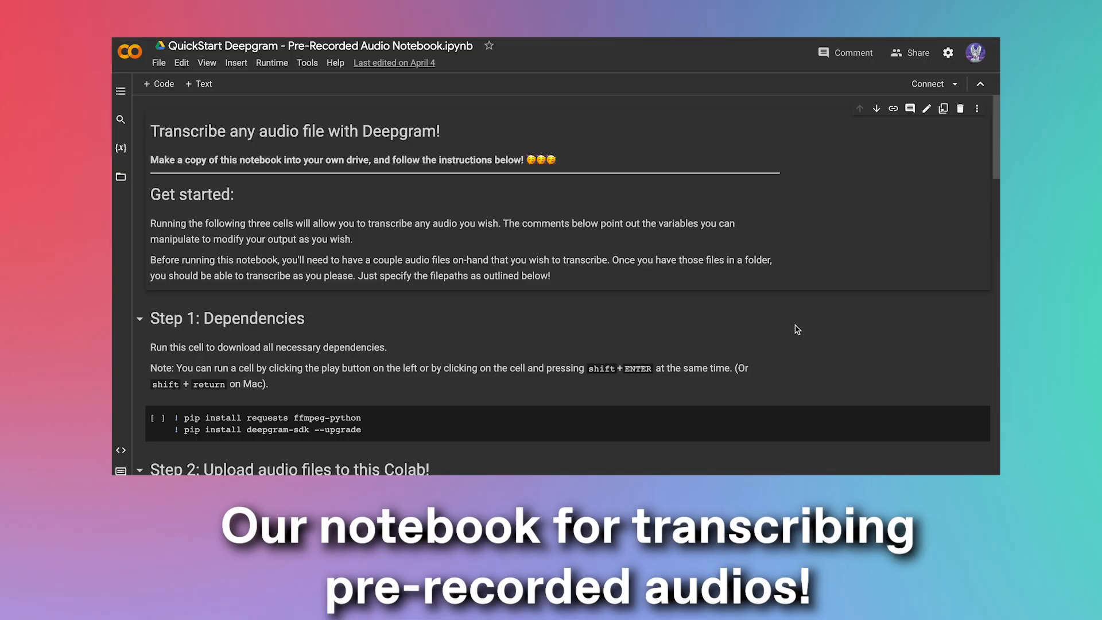
Scroll through the Pre-Recorded Audio notebook and the Live Streaming transcription code.
{"action": "scroll", "scroll_direction": "down", "scroll_amount": 3}
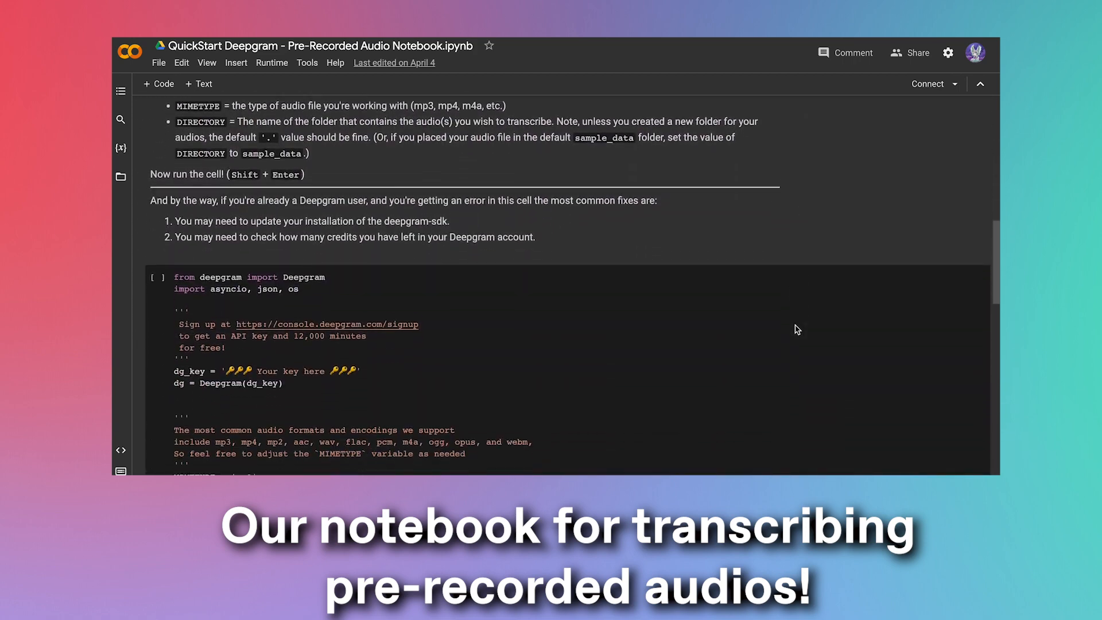
{"action": "scroll", "scroll_direction": "down", "scroll_amount": 3}
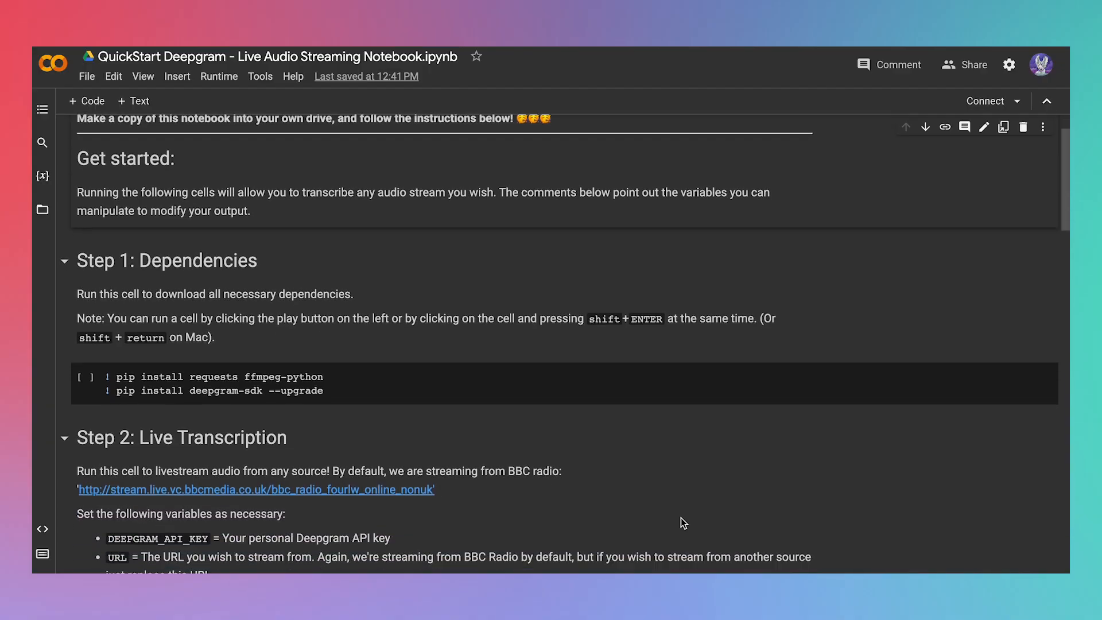
{"action": "scroll", "scroll_direction": "down", "scroll_amount": 3}
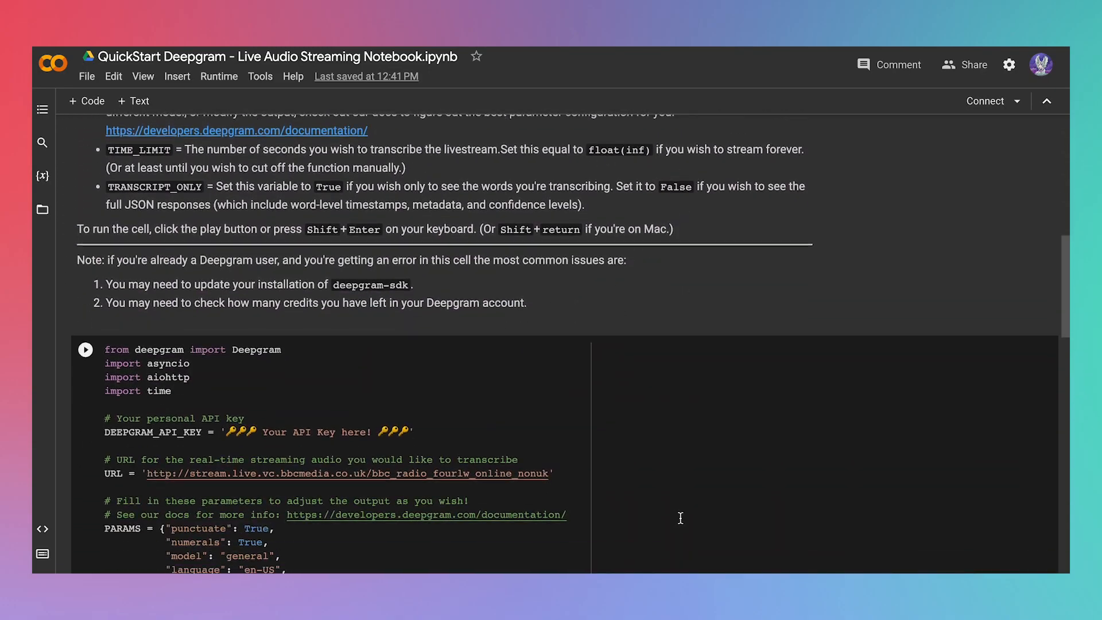
{"action": "scroll", "scroll_direction": "down", "scroll_amount": 3}
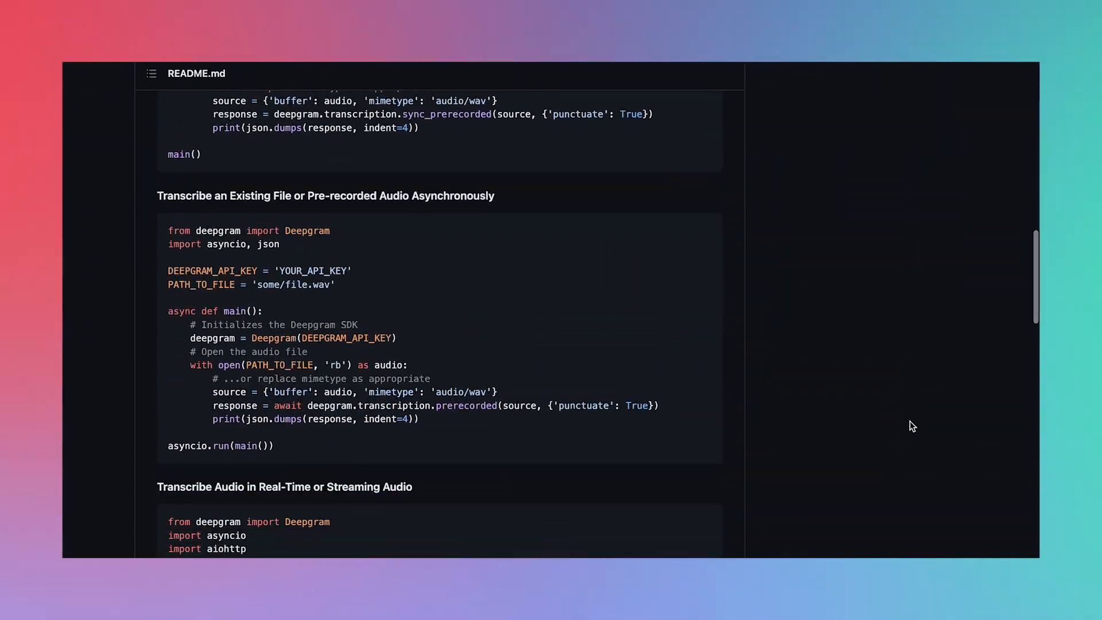
Scroll the README down to Development and Contributing and Getting Help.
{"action": "scroll", "scroll_direction": "down", "scroll_amount": 3}
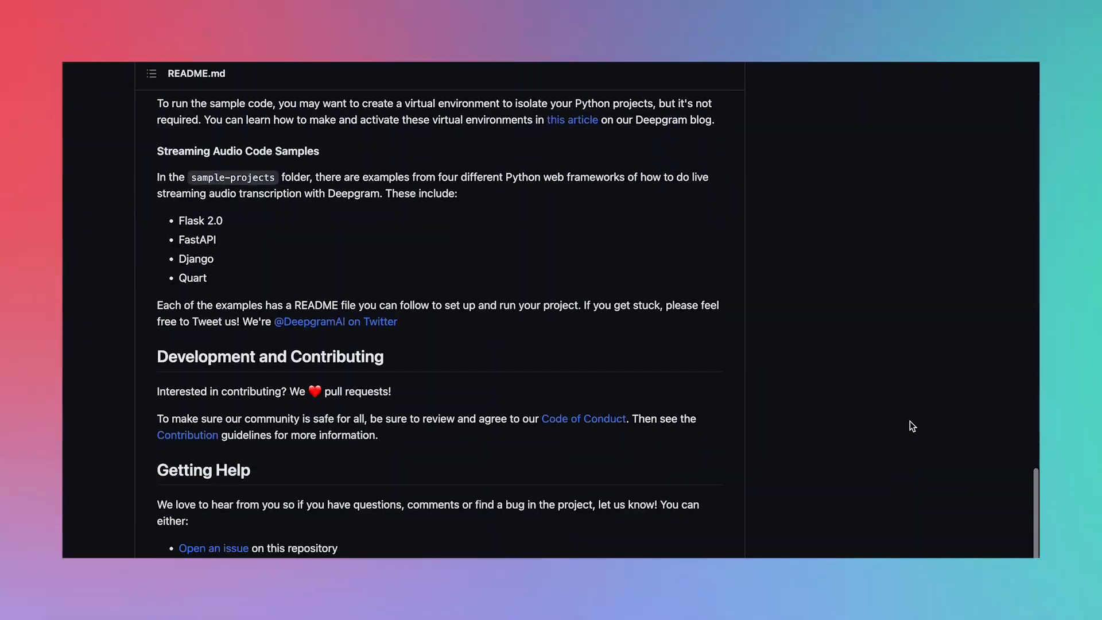